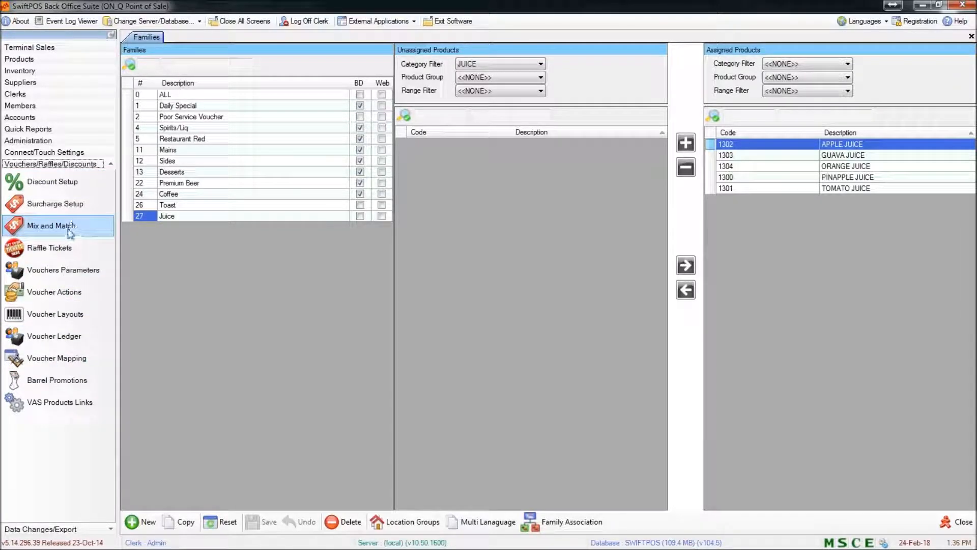
Show the Mix and Match rules list from the Vouchers/Raffles/Discounts sidebar
{"action": "left_click", "coordinate": [51, 226]}
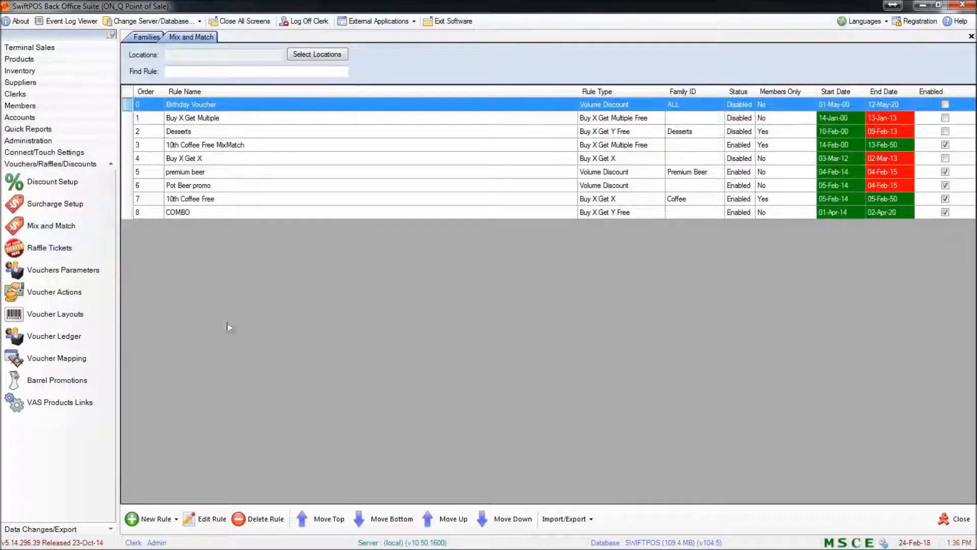
{"action": "mouse_move", "coordinate": [390, 312]}
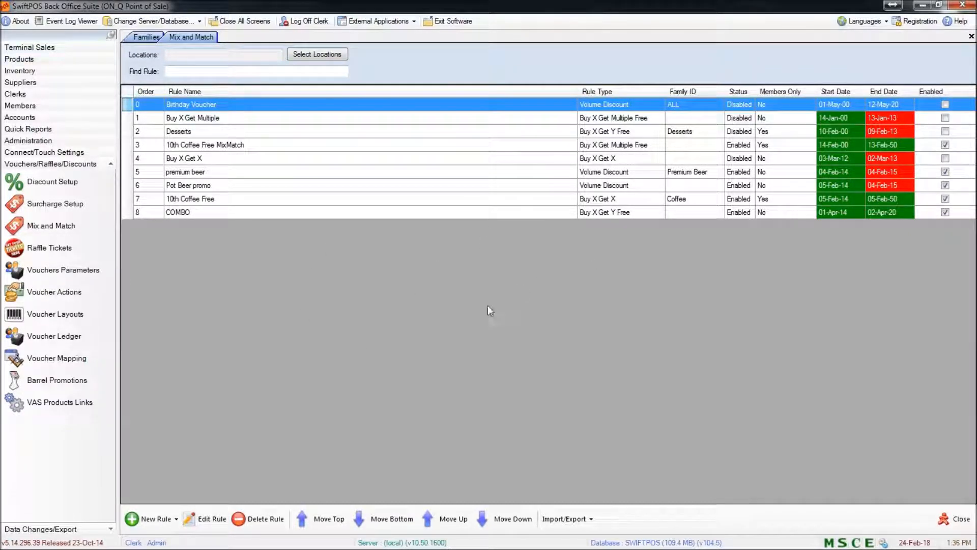
{"action": "mouse_move", "coordinate": [428, 311]}
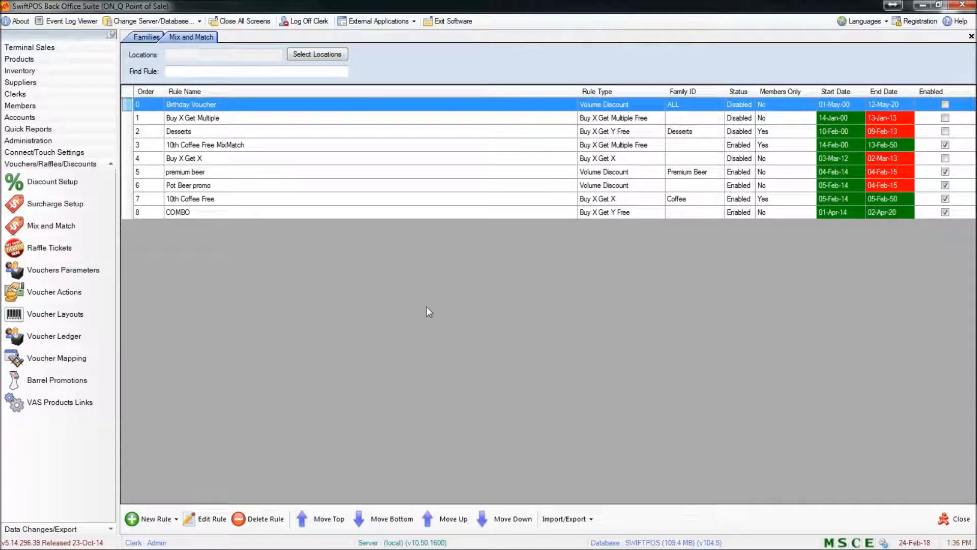
{"action": "mouse_move", "coordinate": [437, 433]}
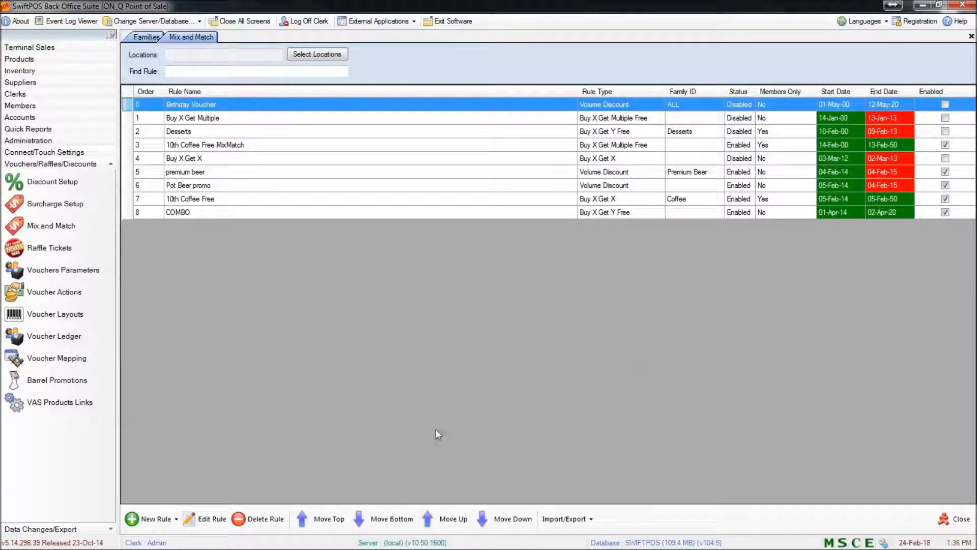
{"action": "mouse_move", "coordinate": [331, 387]}
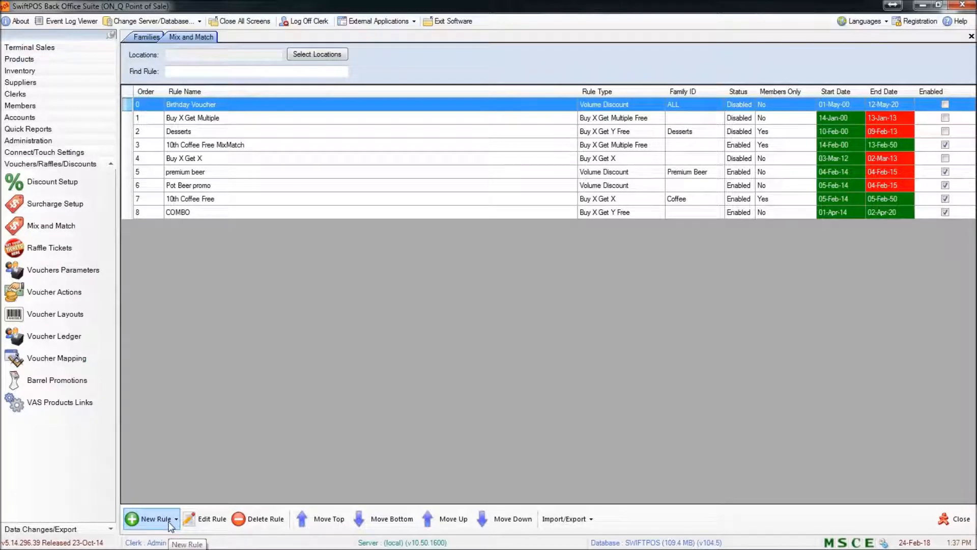
Bring up the New Rule type menu listing Volume Discount and Buy X offers
{"action": "left_click", "coordinate": [151, 518]}
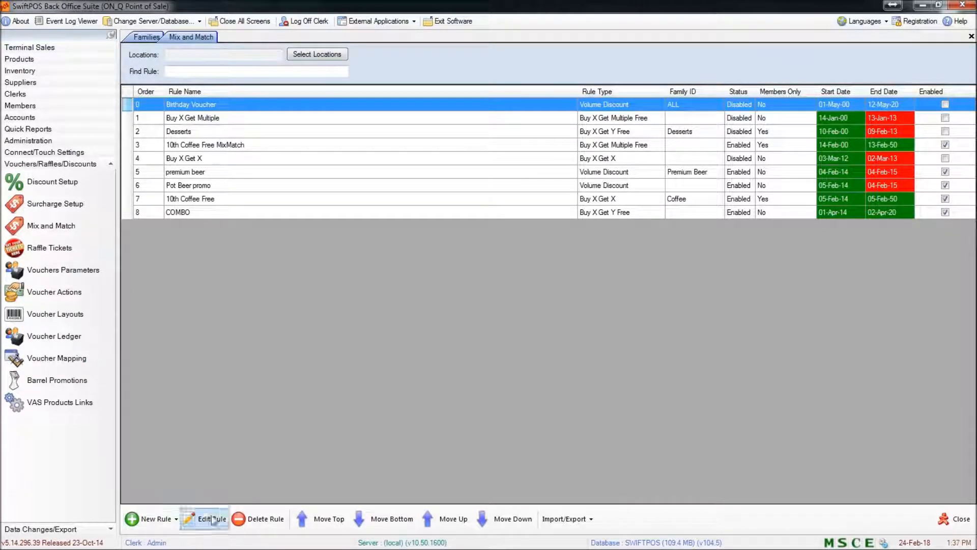
{"action": "left_click", "coordinate": [175, 518]}
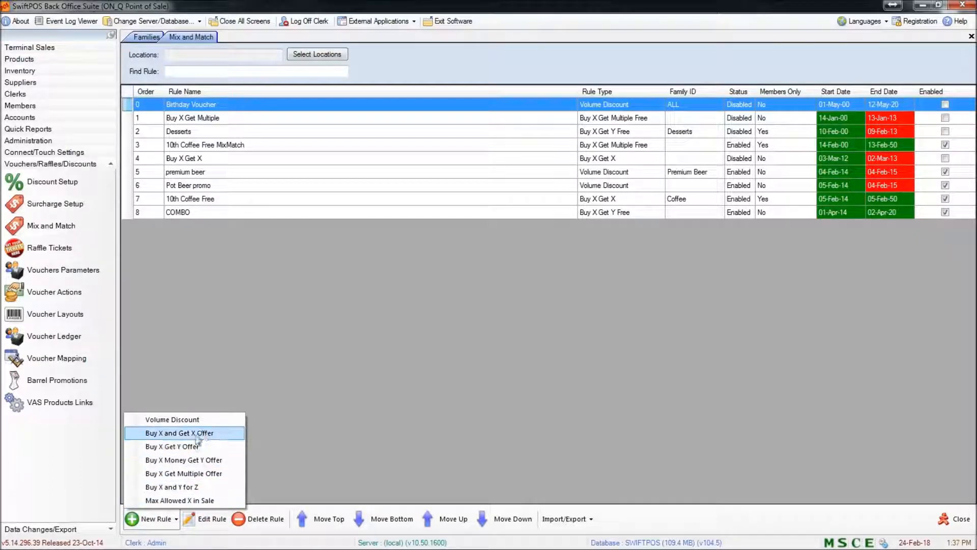
{"action": "mouse_move", "coordinate": [171, 418]}
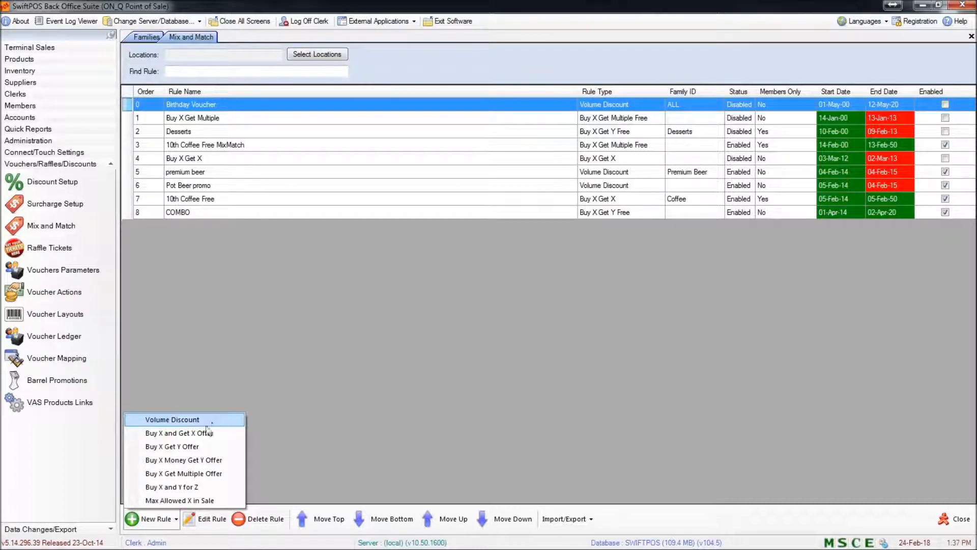
{"action": "mouse_move", "coordinate": [179, 432]}
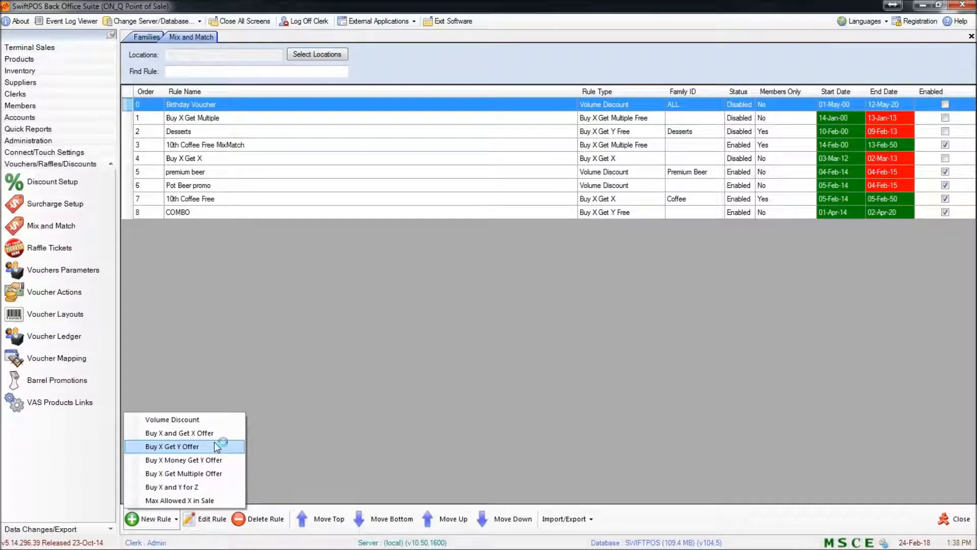
{"action": "mouse_move", "coordinate": [184, 460]}
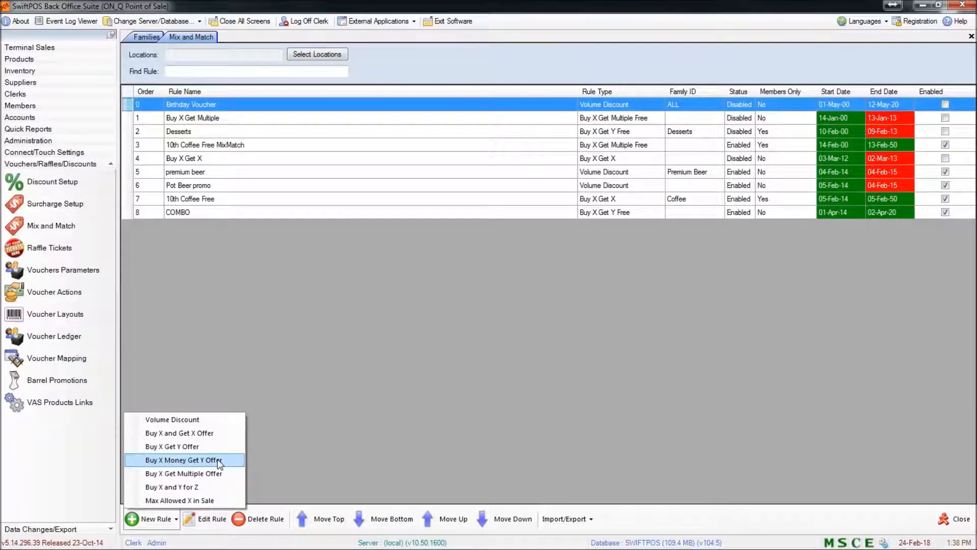
{"action": "mouse_move", "coordinate": [200, 460]}
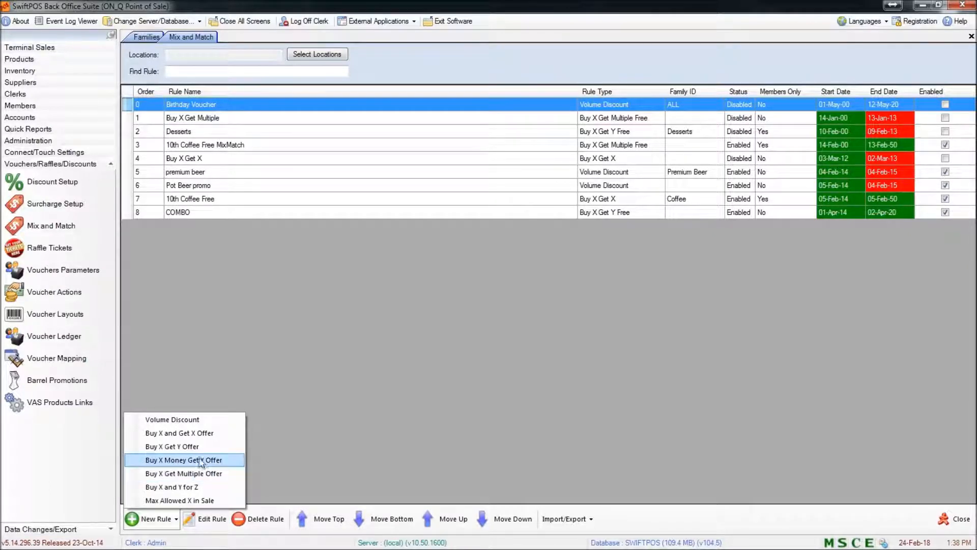
{"action": "mouse_move", "coordinate": [172, 446]}
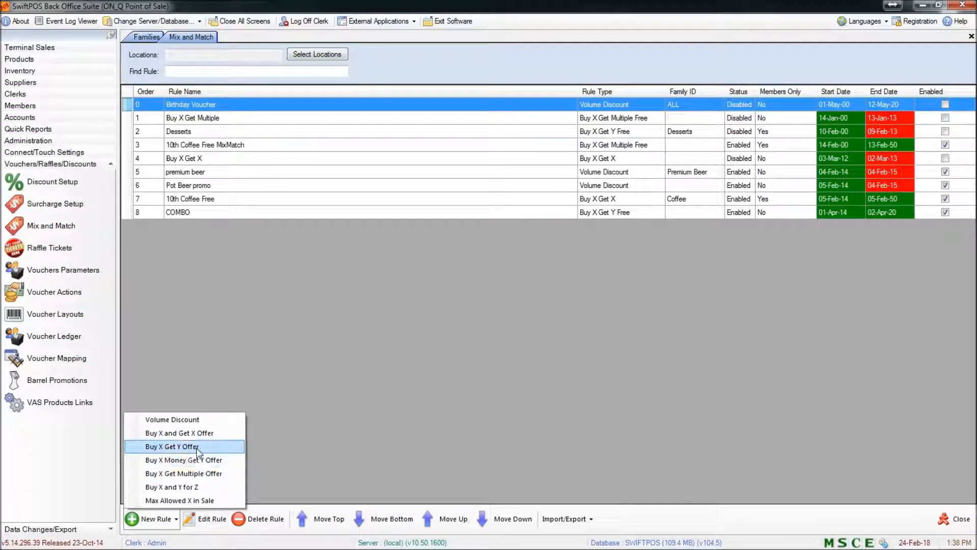
{"action": "mouse_move", "coordinate": [200, 460]}
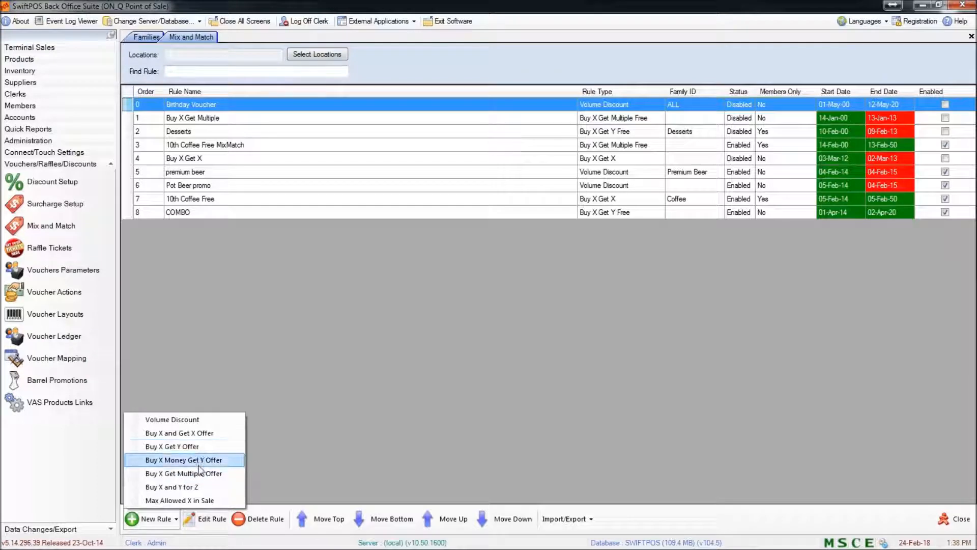
{"action": "mouse_move", "coordinate": [171, 487]}
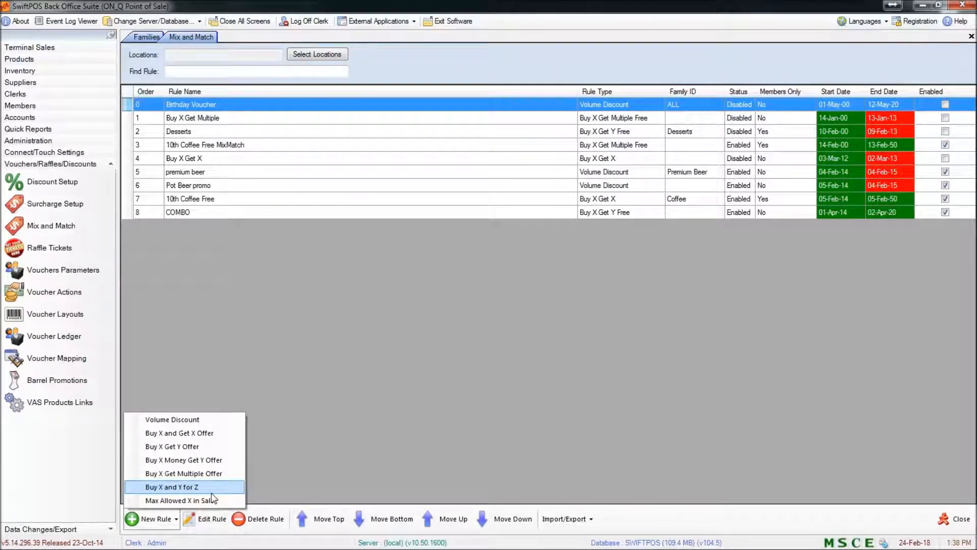
{"action": "mouse_move", "coordinate": [181, 499]}
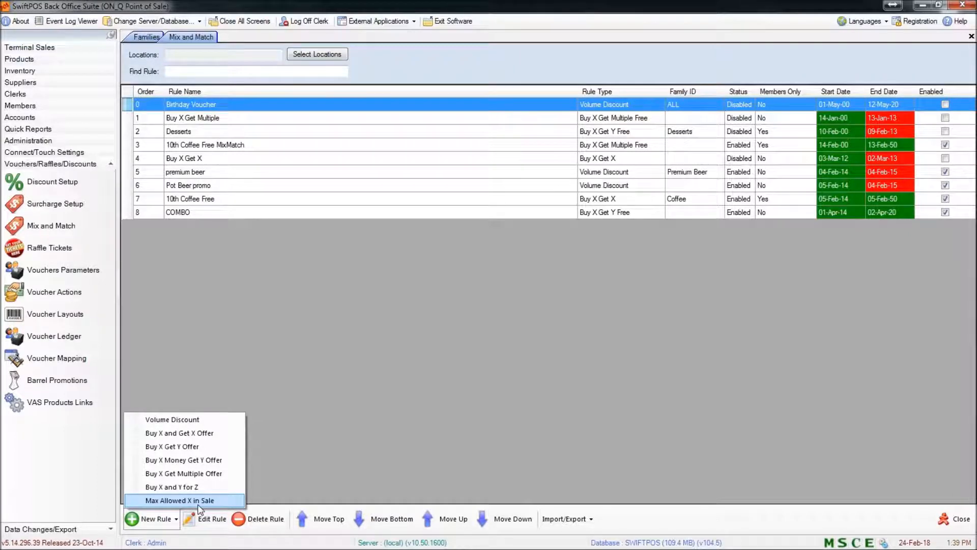
{"action": "mouse_move", "coordinate": [171, 487]}
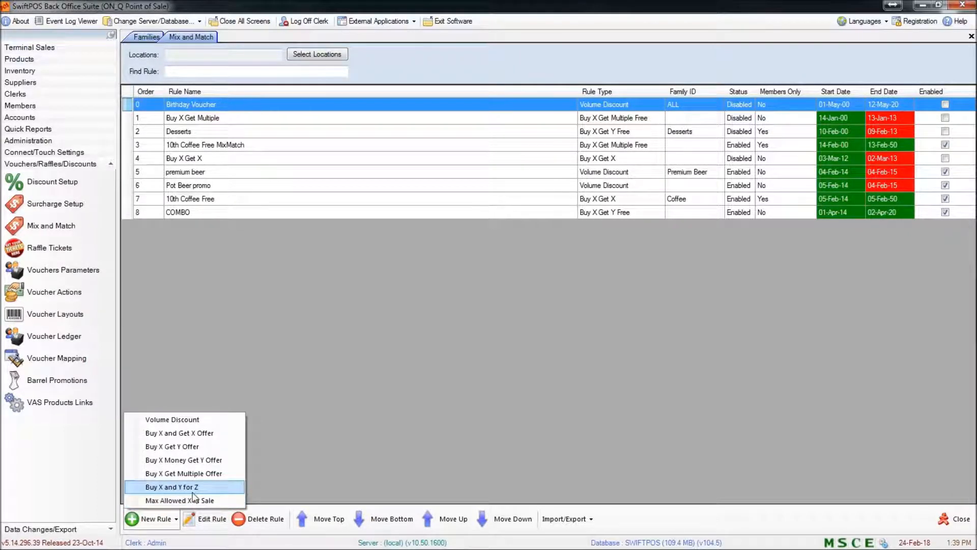
Start a Buy X and Y for Z rule with Toast as the buy family
{"action": "left_click", "coordinate": [171, 487]}
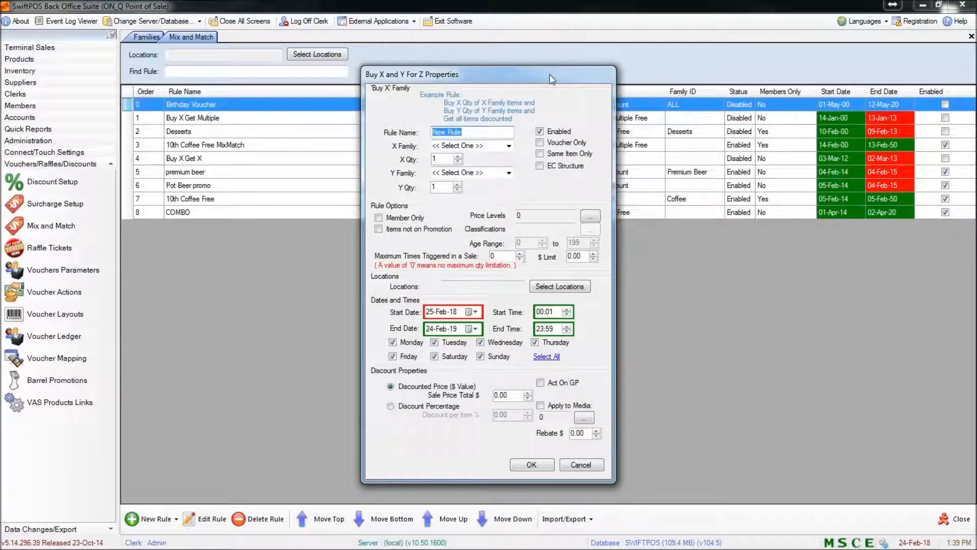
{"action": "left_click_drag", "start_coordinate": [552, 75], "coordinate": [540, 67]}
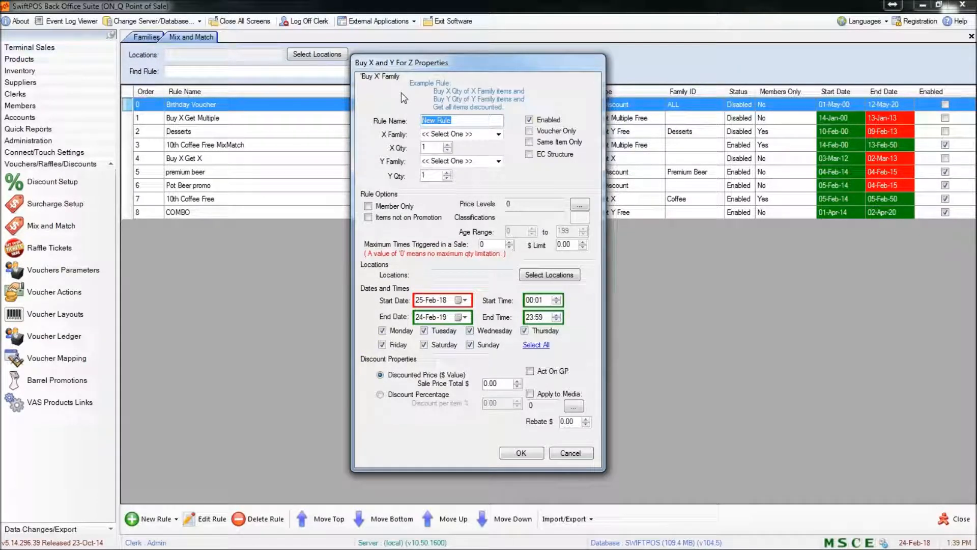
{"action": "type", "text": "Bread"}
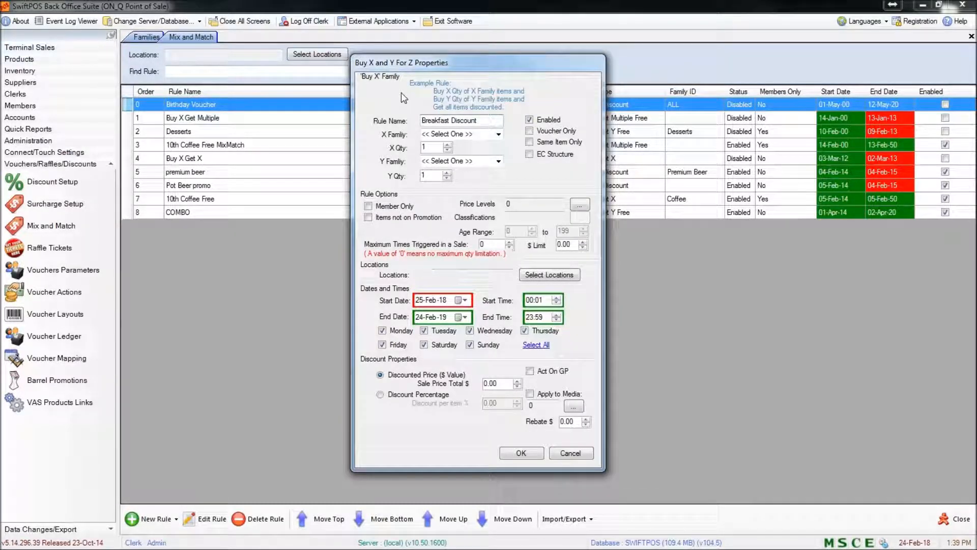
{"action": "mouse_move", "coordinate": [387, 155]}
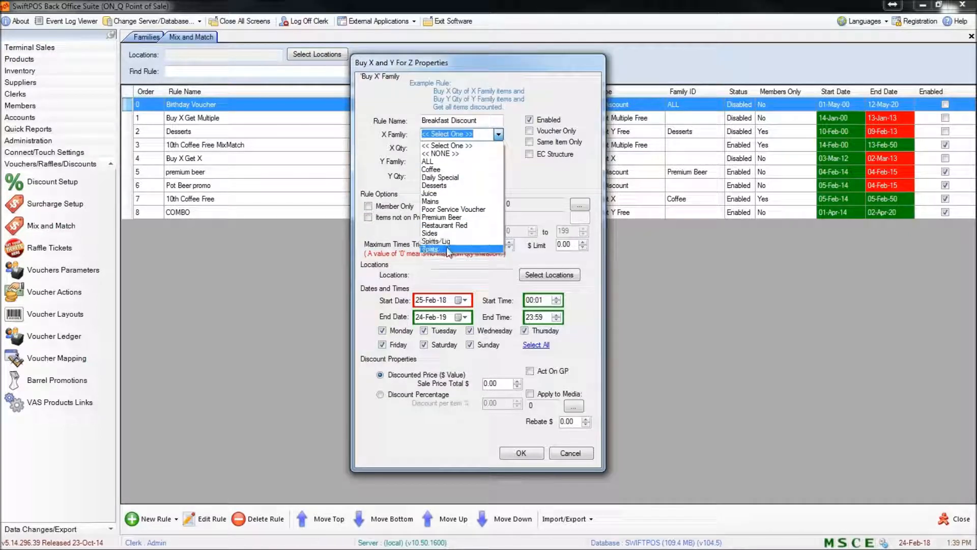
{"action": "left_click", "coordinate": [430, 250]}
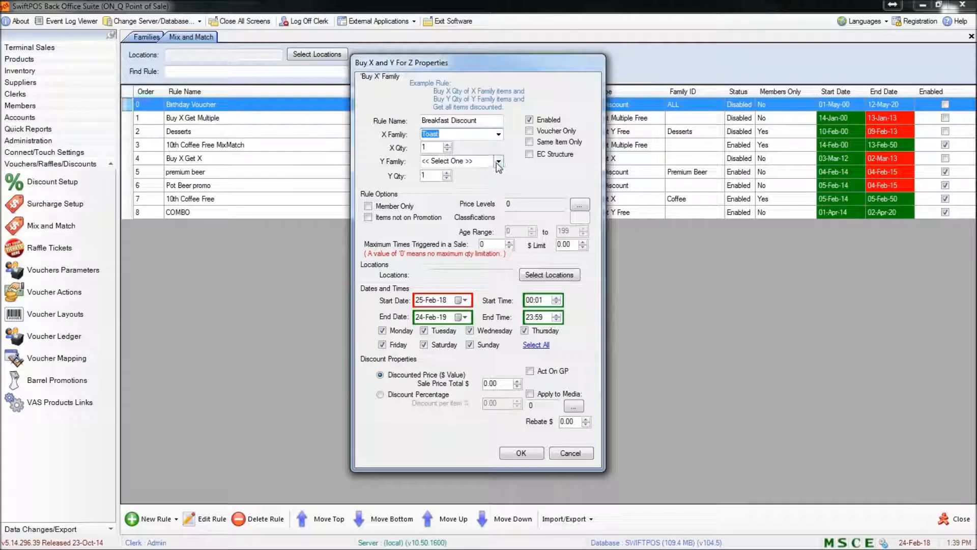
Make Juice the second family with quantity 1 and bring up the locations list
{"action": "left_click", "coordinate": [498, 160]}
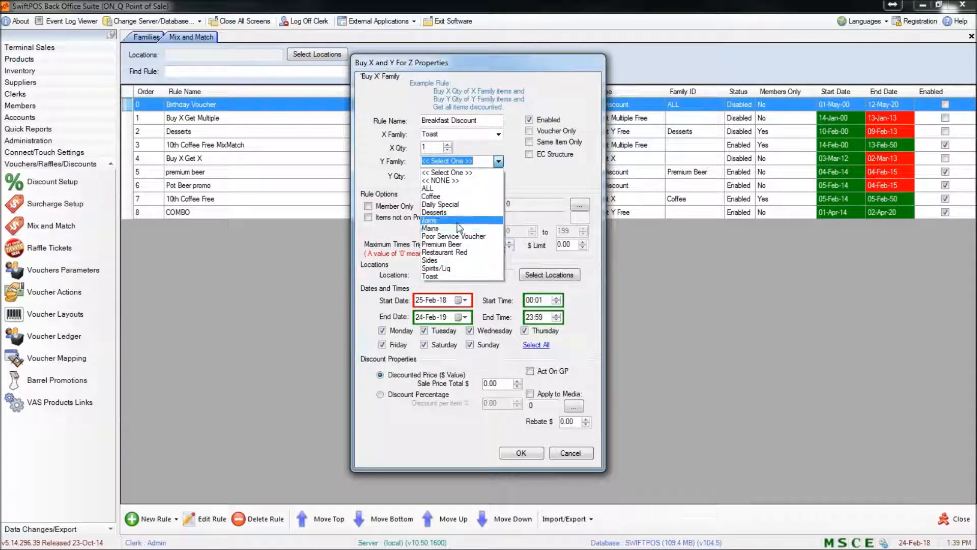
{"action": "left_click", "coordinate": [449, 220]}
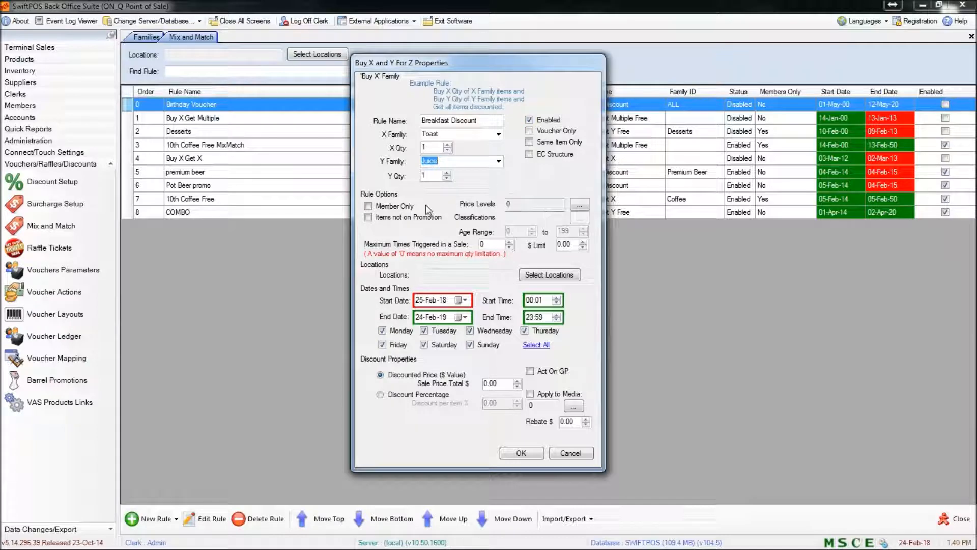
{"action": "mouse_move", "coordinate": [384, 232]}
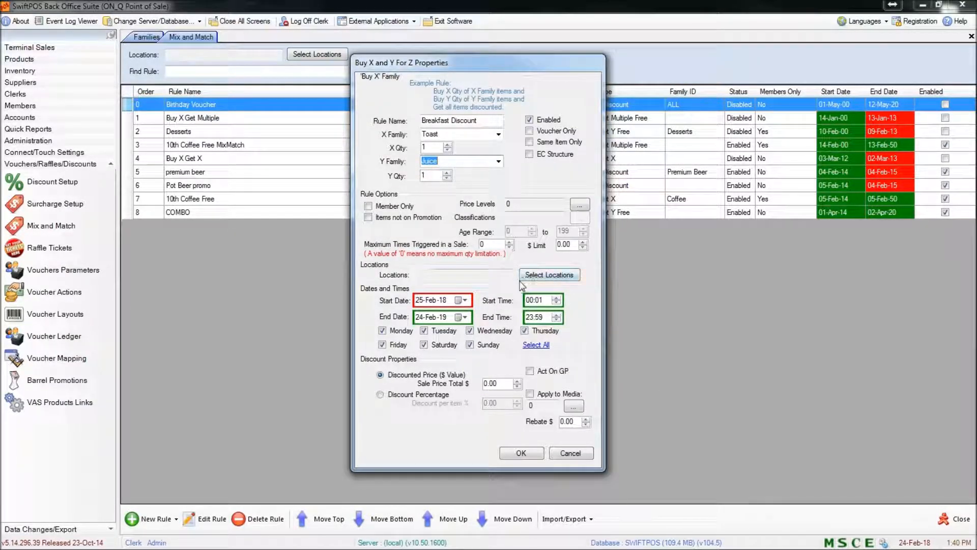
{"action": "left_click", "coordinate": [548, 273]}
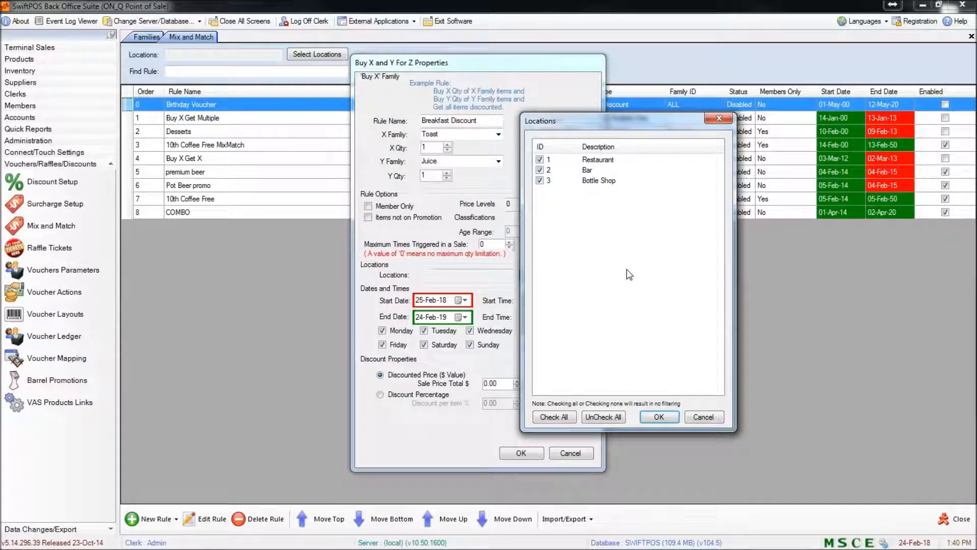
Untick Bottle Shop so the rule's locations read 1,2 (Restaurant and Bar)
{"action": "left_click", "coordinate": [539, 181]}
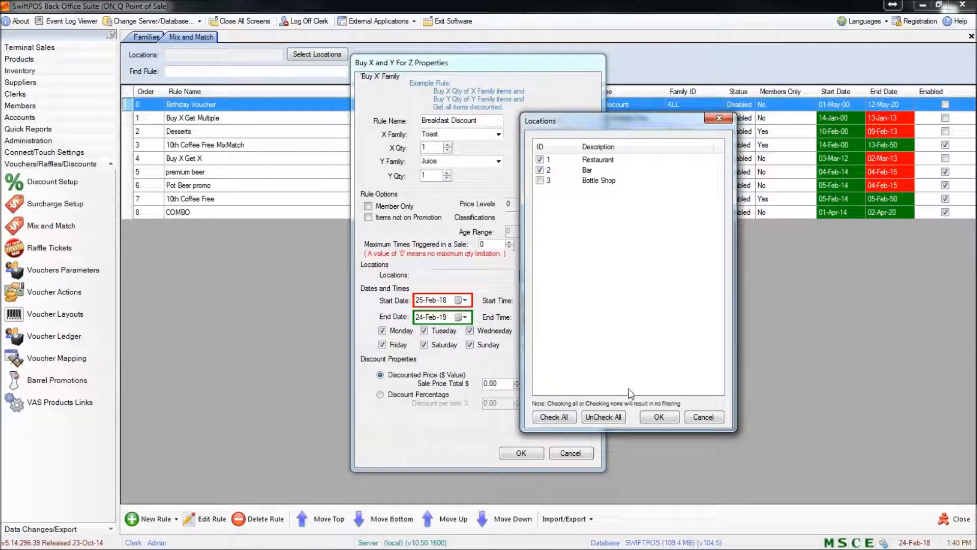
{"action": "mouse_move", "coordinate": [610, 311]}
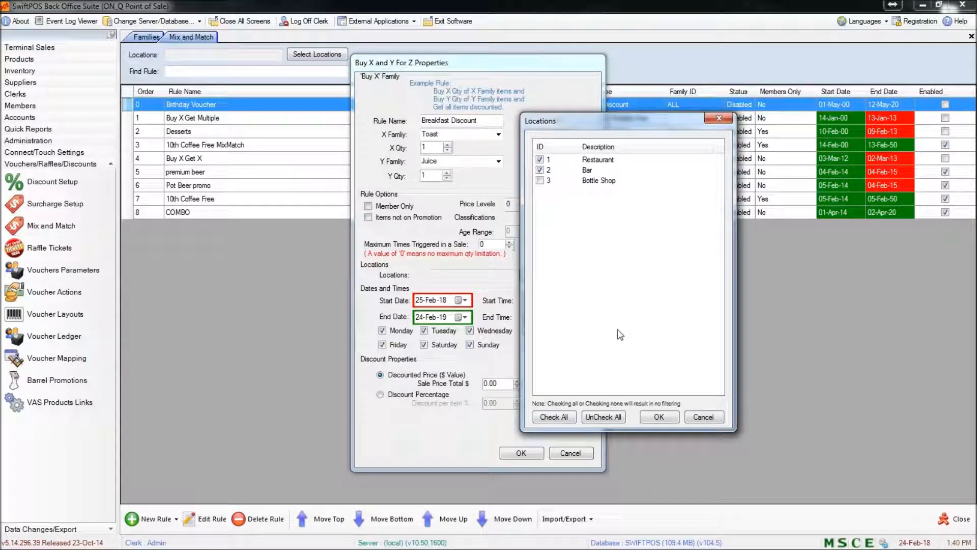
{"action": "mouse_move", "coordinate": [578, 210]}
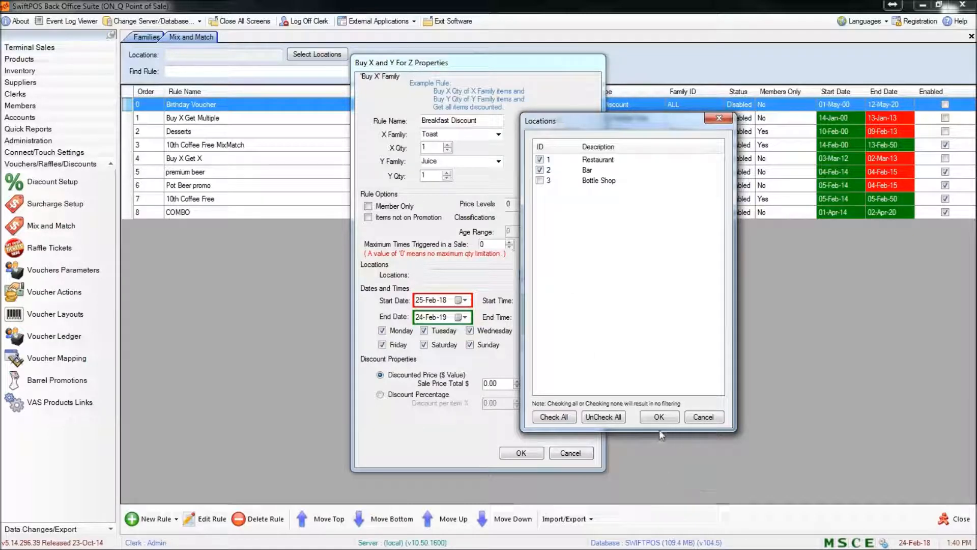
{"action": "left_click", "coordinate": [659, 417]}
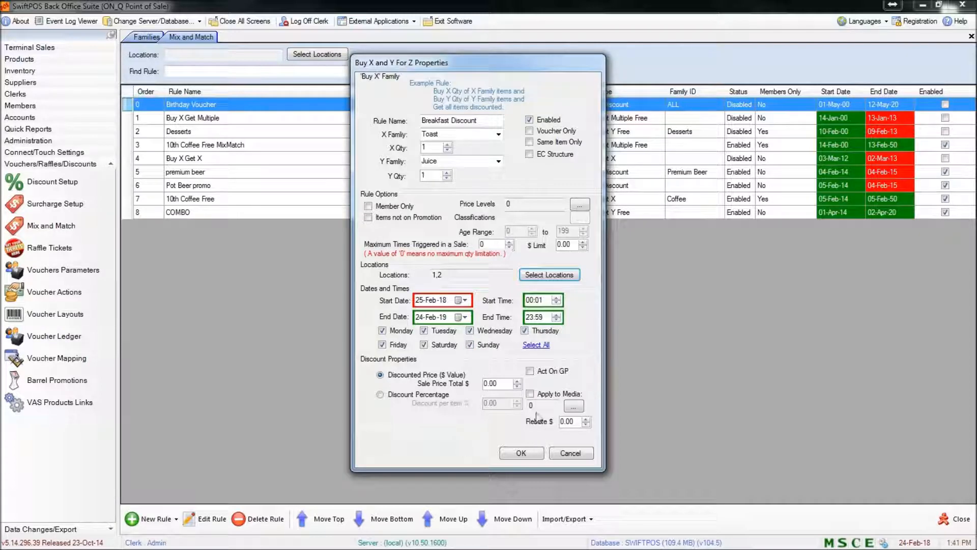
{"action": "left_click", "coordinate": [470, 345]}
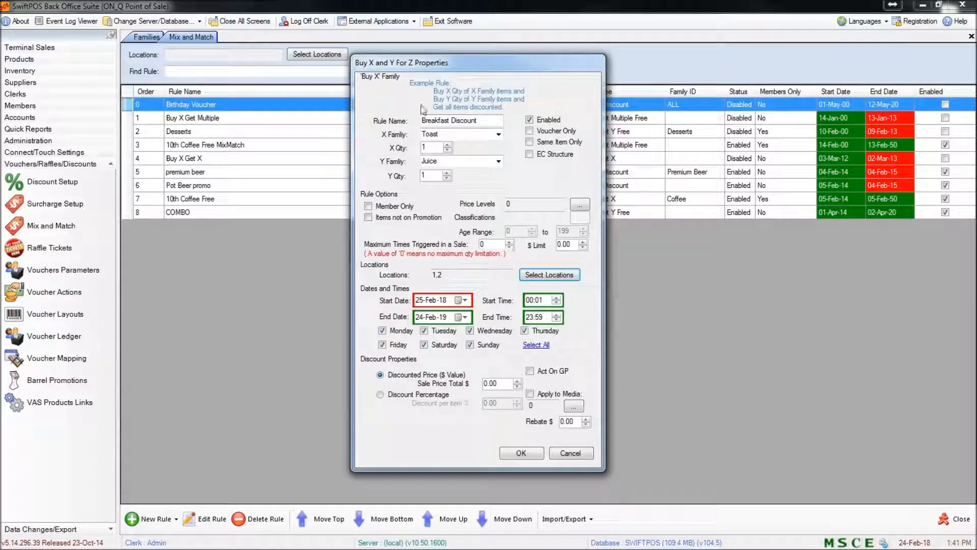
{"action": "mouse_move", "coordinate": [528, 360]}
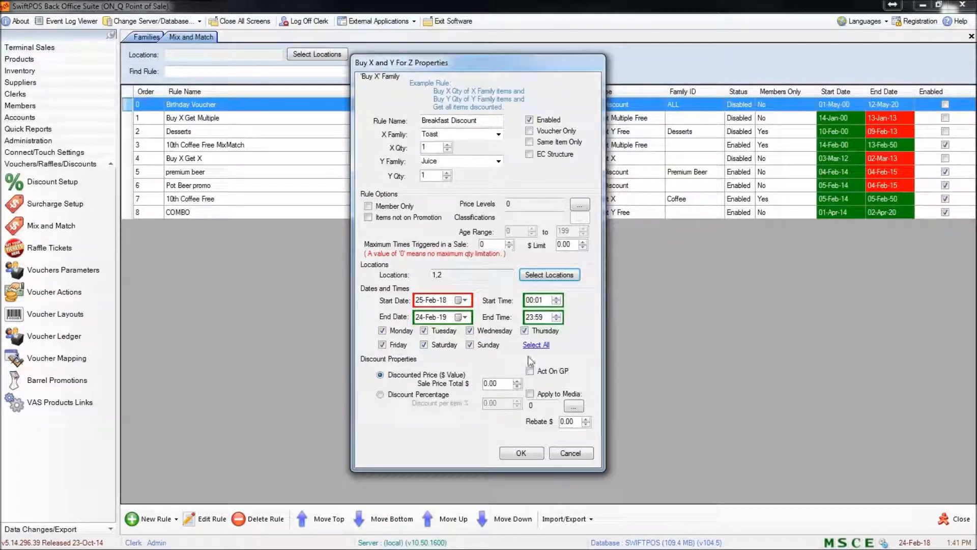
Set Discount Percentage 10.00 per item and save Breakfast Discount as rule 9
{"action": "left_click", "coordinate": [379, 393]}
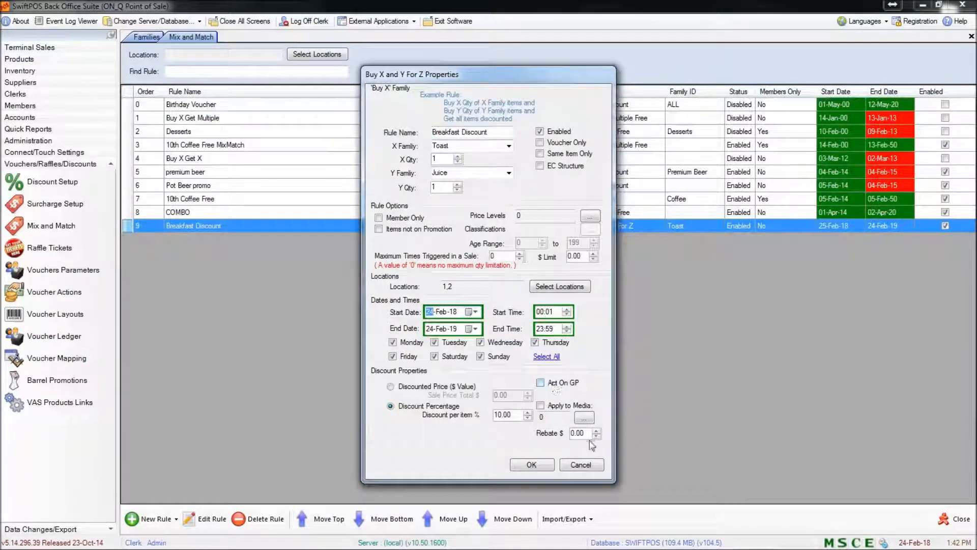
{"action": "left_click", "coordinate": [580, 464]}
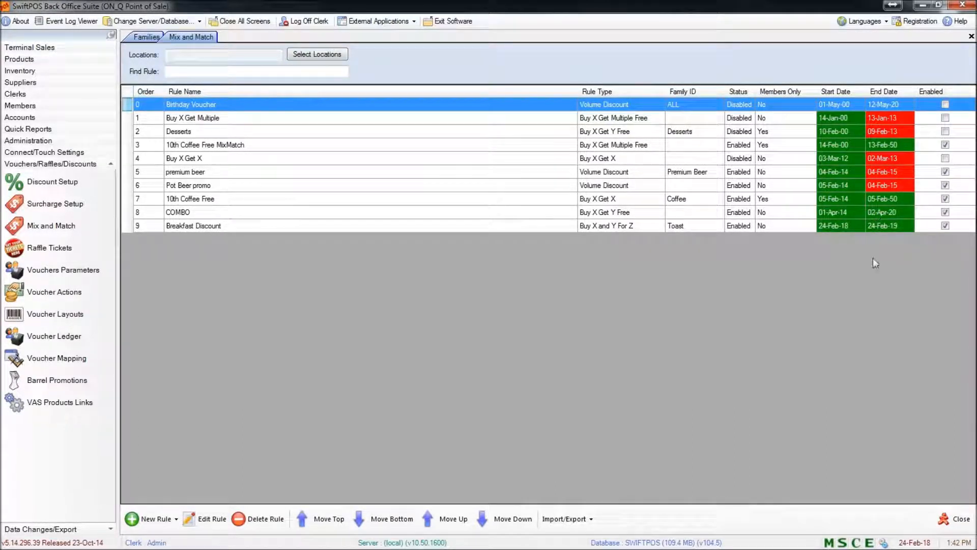
{"action": "mouse_move", "coordinate": [901, 235]}
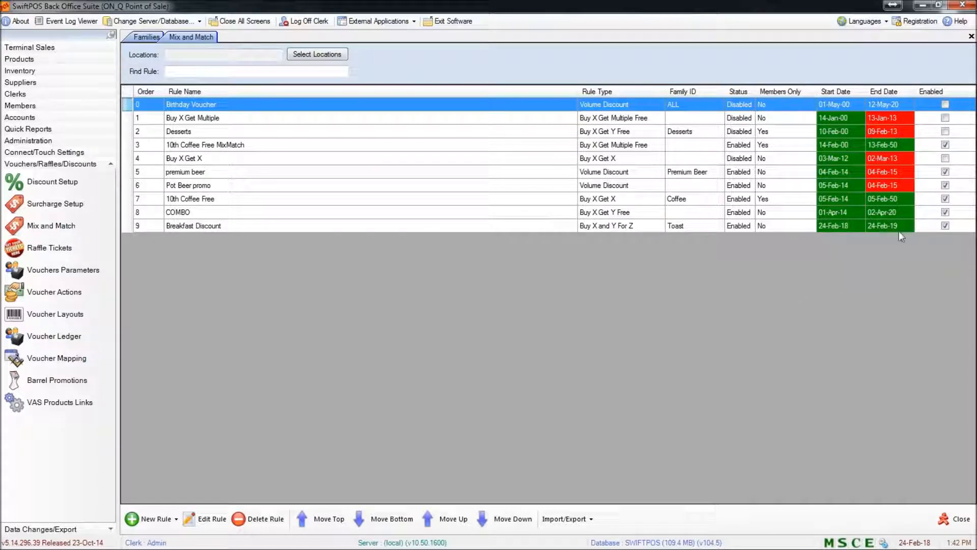
{"action": "mouse_move", "coordinate": [743, 262]}
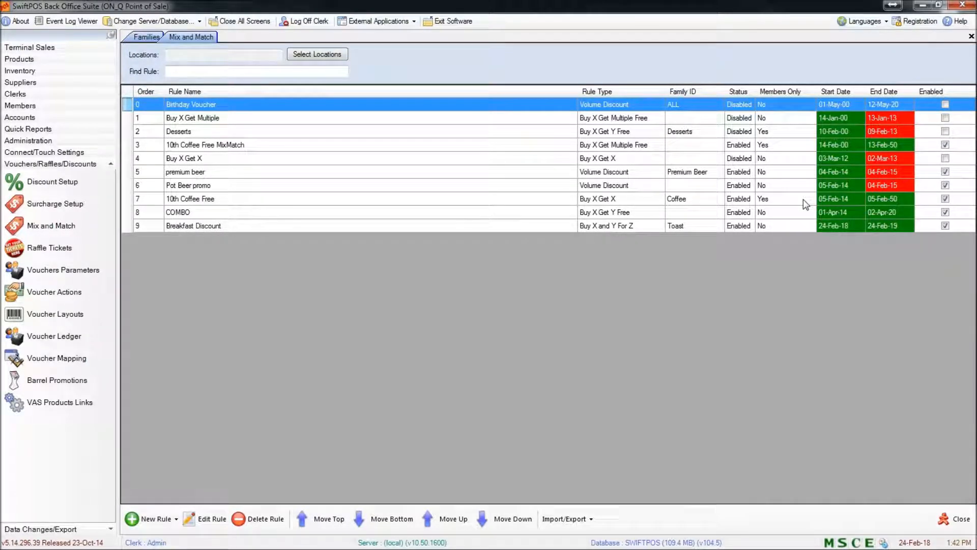
{"action": "mouse_move", "coordinate": [370, 379]}
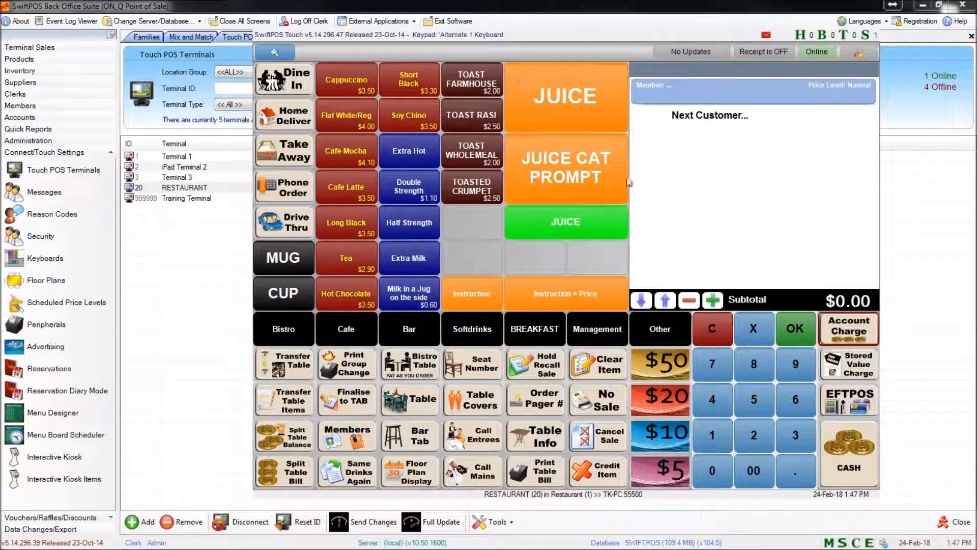
Ring up TOAST RASIN and GUAVA JUICE, giving a $0.55 Mix and Match Discount and $4.95 subtotal
{"action": "left_click", "coordinate": [471, 118]}
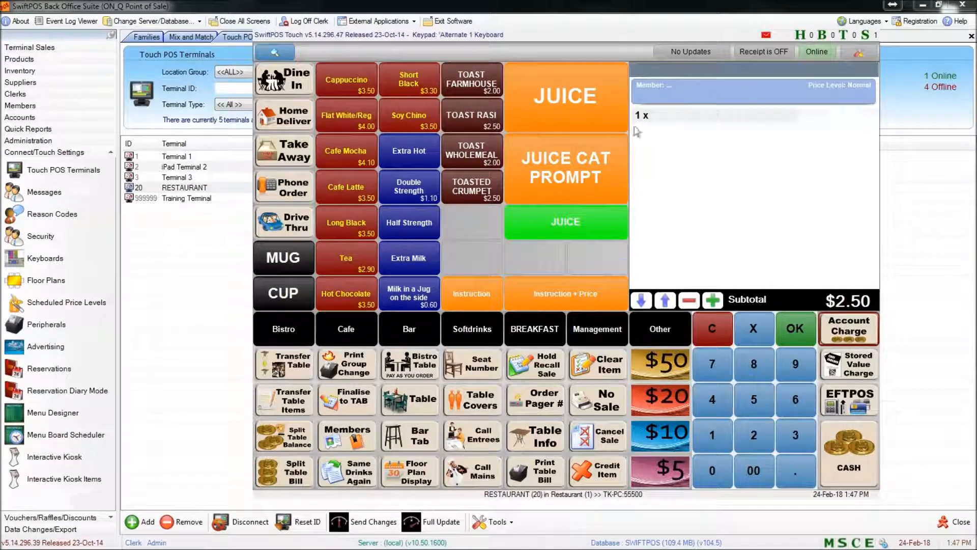
{"action": "left_click", "coordinate": [563, 167]}
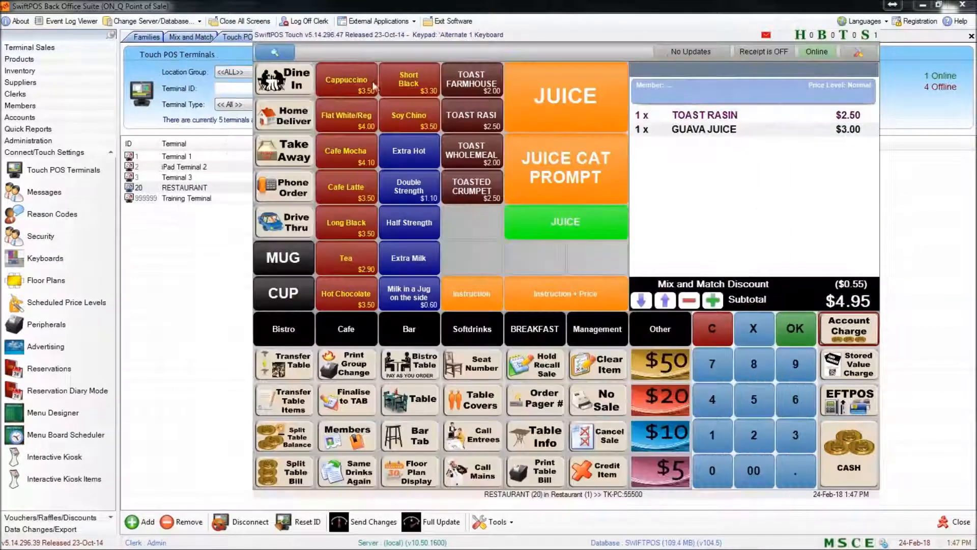
{"action": "mouse_move", "coordinate": [560, 110]}
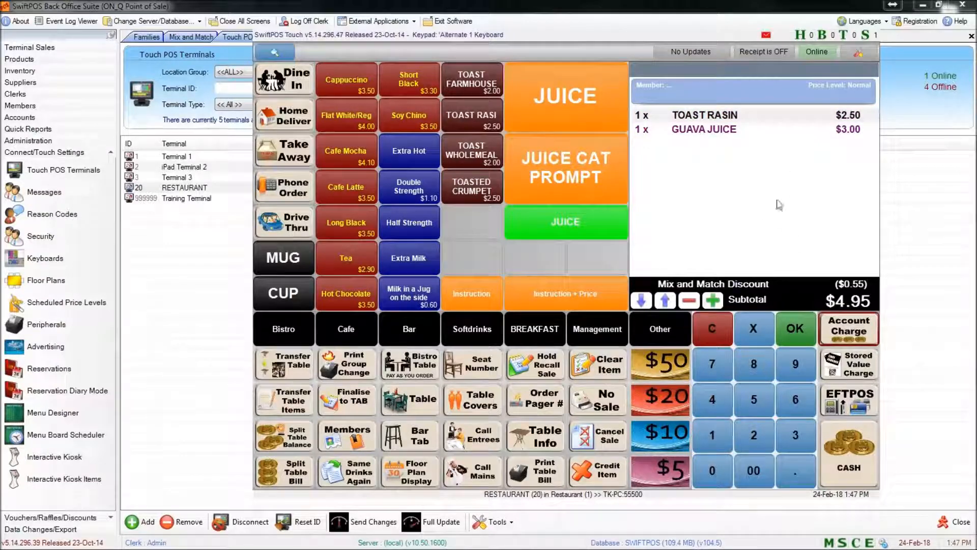
{"action": "left_click", "coordinate": [255, 37]}
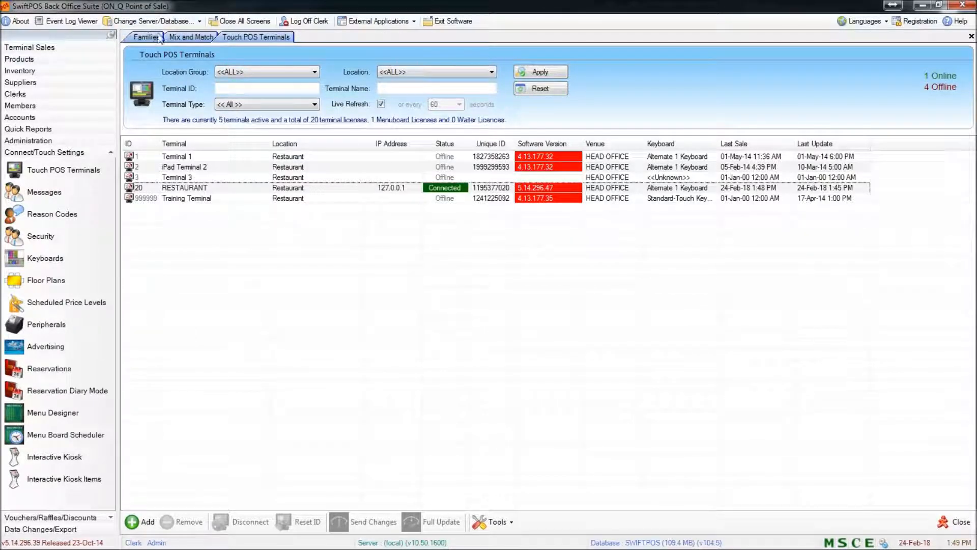
Untick Enabled on Breakfast Discount so it shows as Disabled in the rule list
{"action": "left_click", "coordinate": [191, 37]}
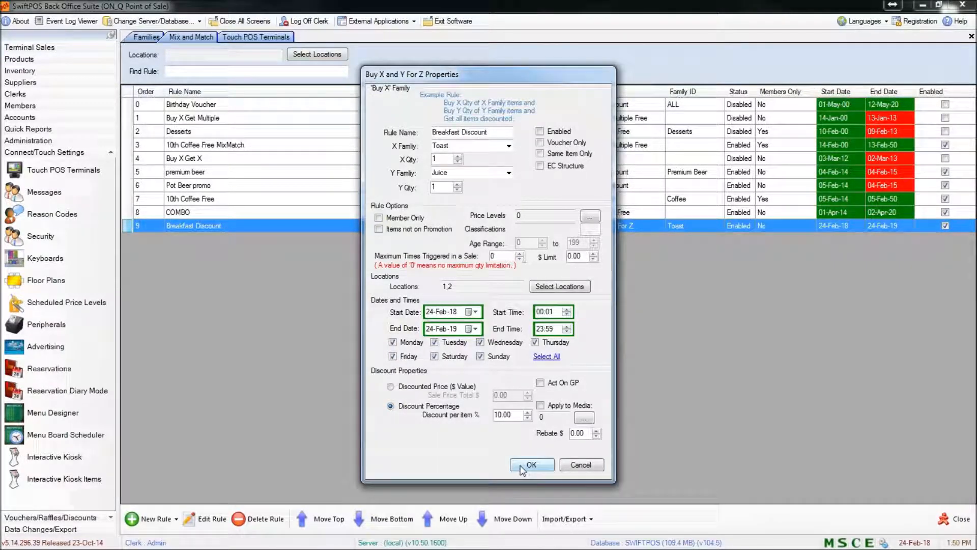
{"action": "left_click", "coordinate": [532, 465]}
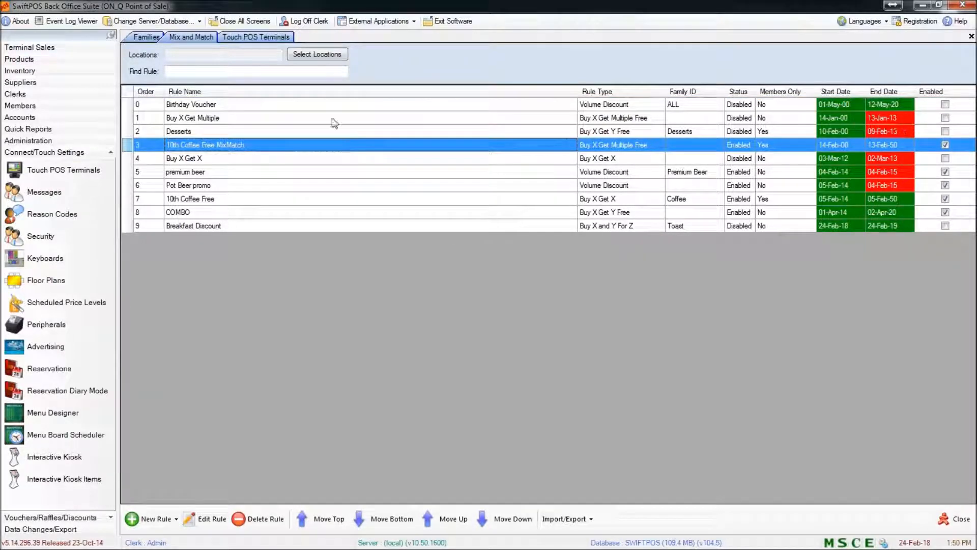
{"action": "left_click", "coordinate": [193, 226]}
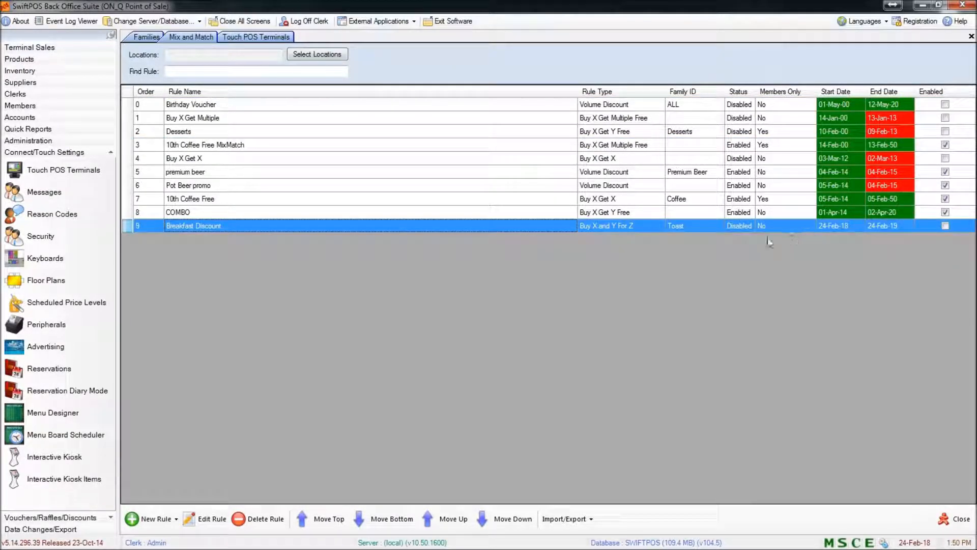